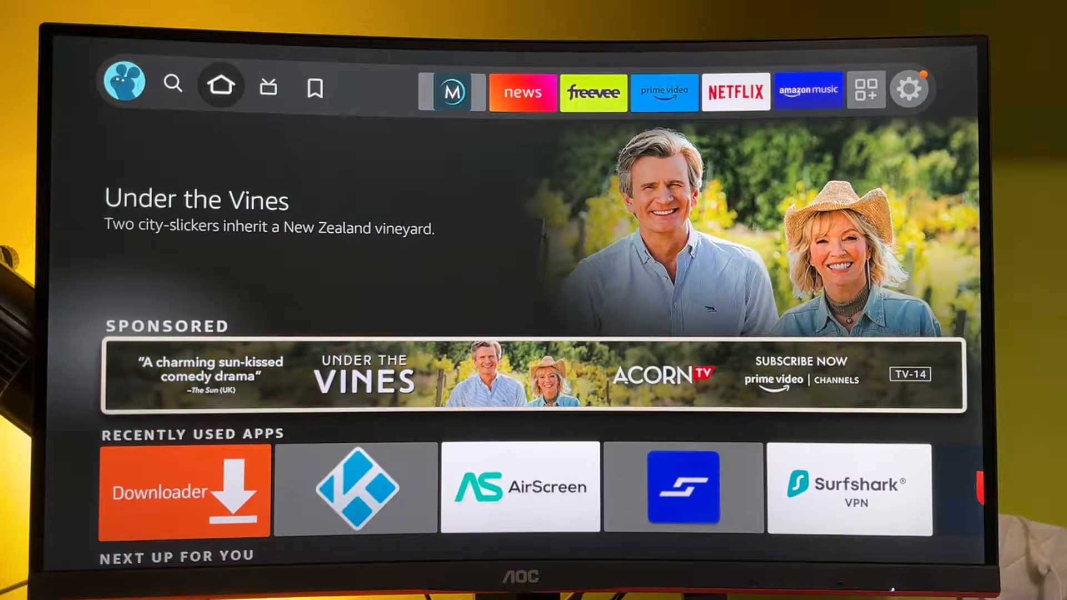
Step: Search 'Do' from Find and pick the Downloader suggestion
left_click(183, 490)
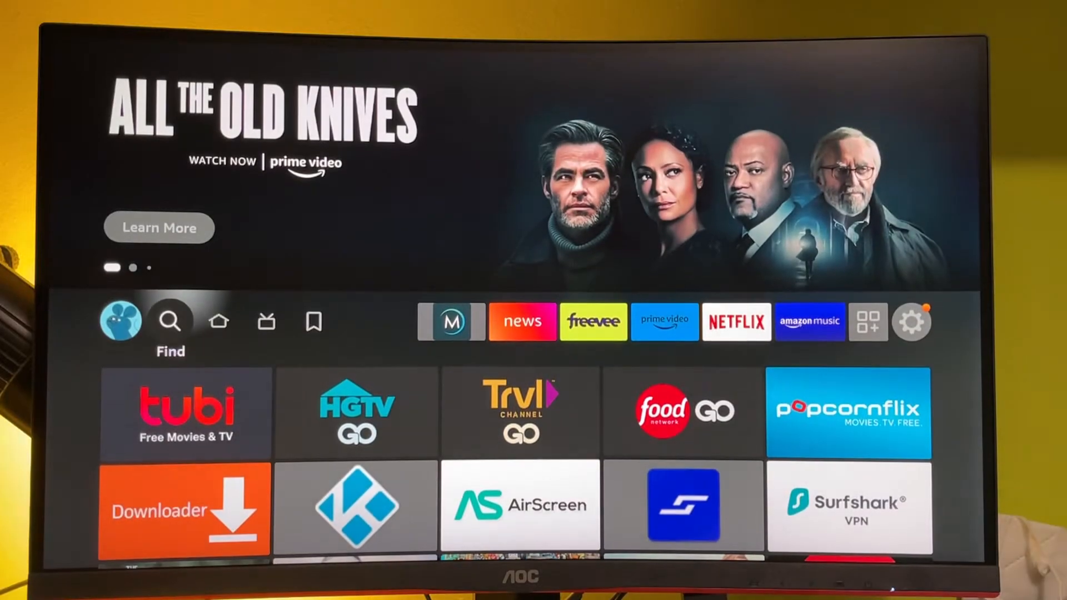
left_click(170, 321)
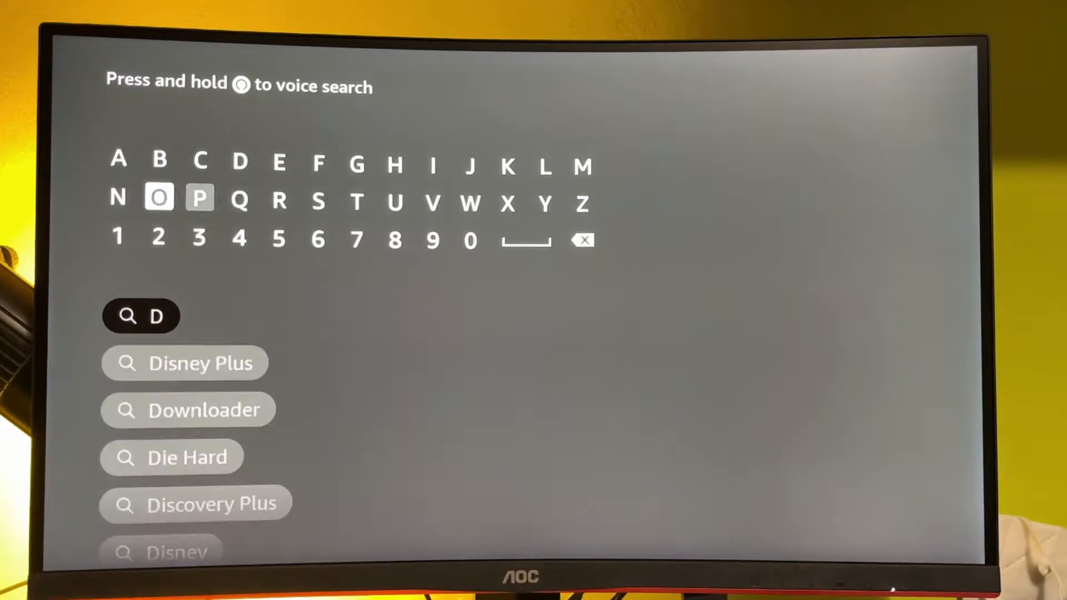
left_click(159, 198)
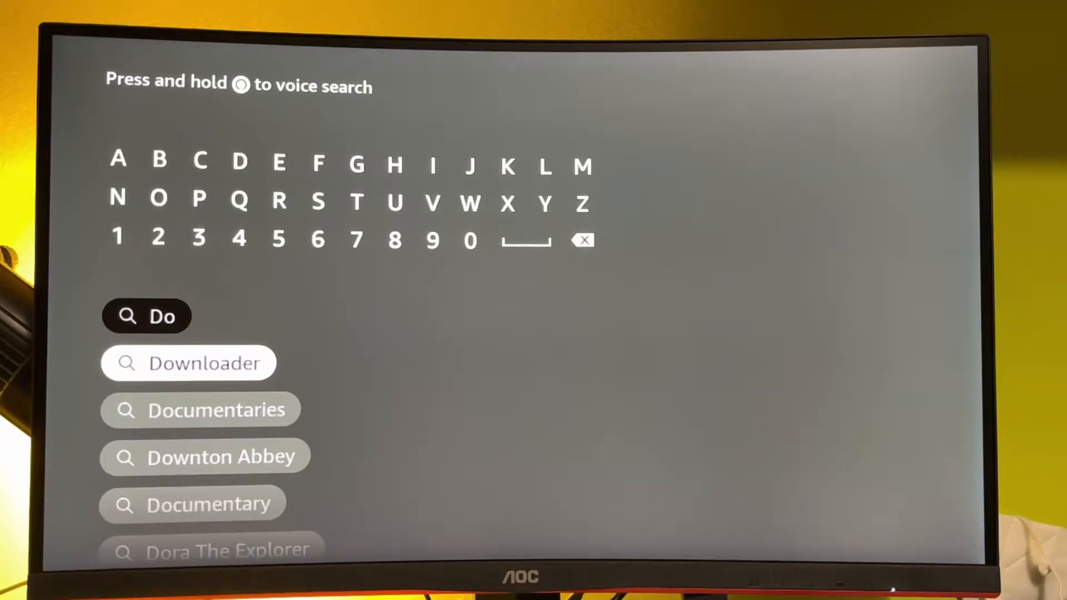
left_click(189, 362)
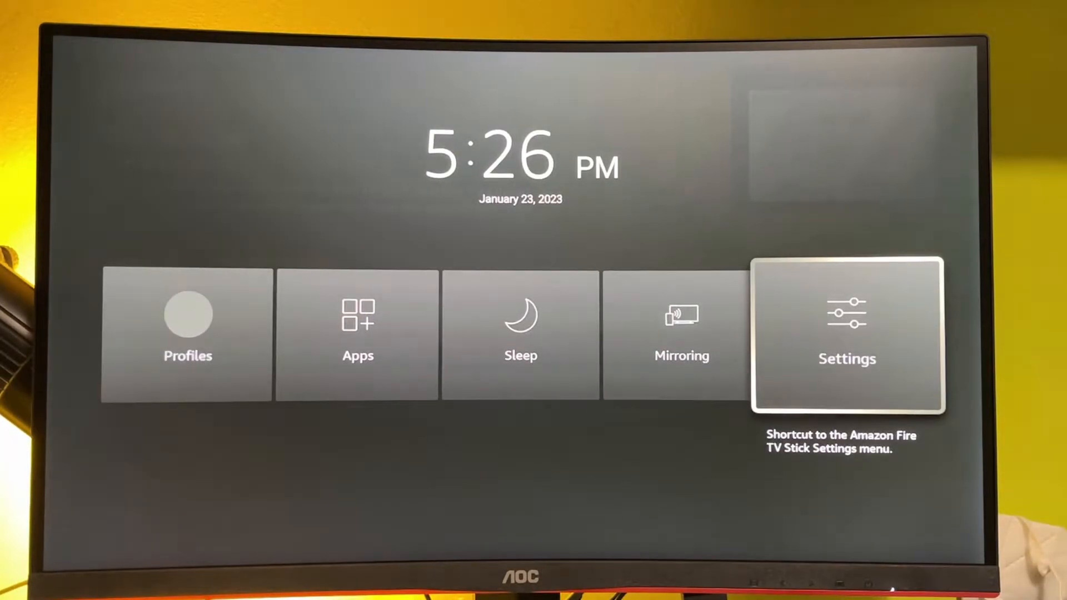
Step: In Settings > My Fire TV > Developer options, allow Downloader to install unknown apps
left_click(846, 333)
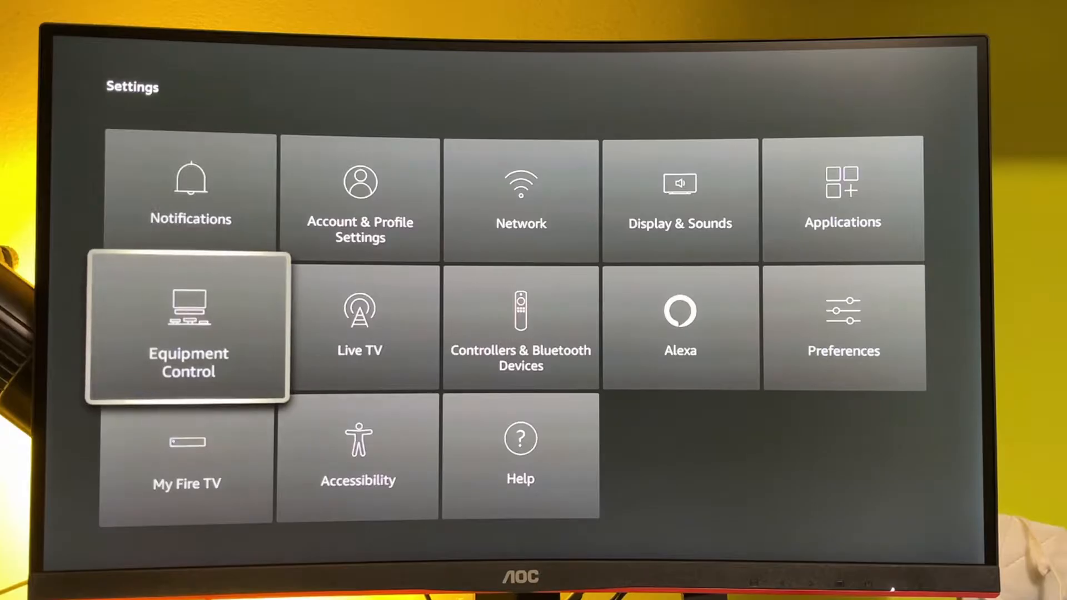
left_click(185, 483)
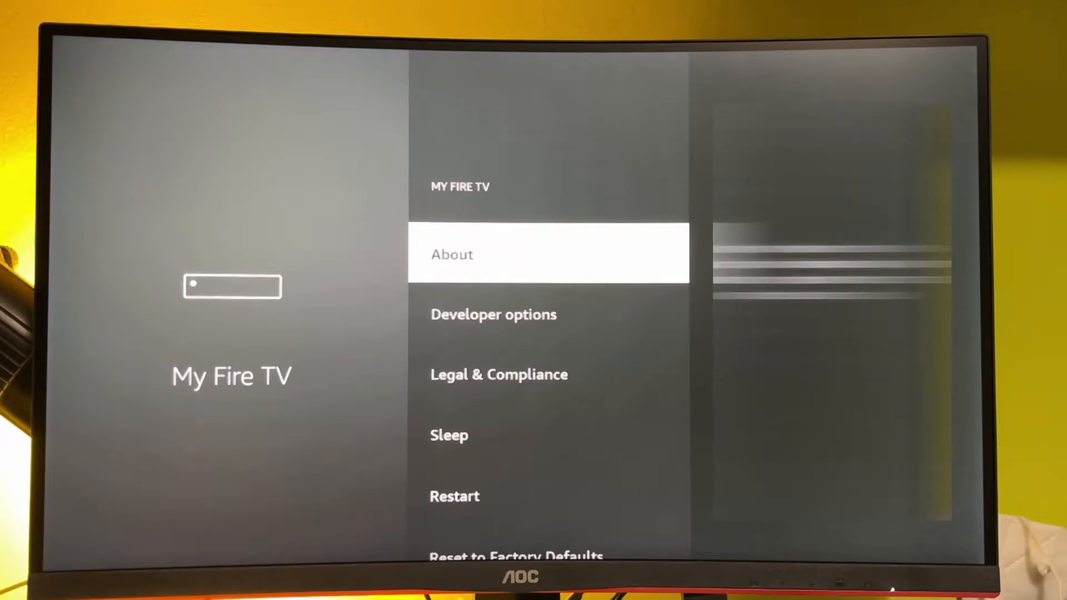
key("down")
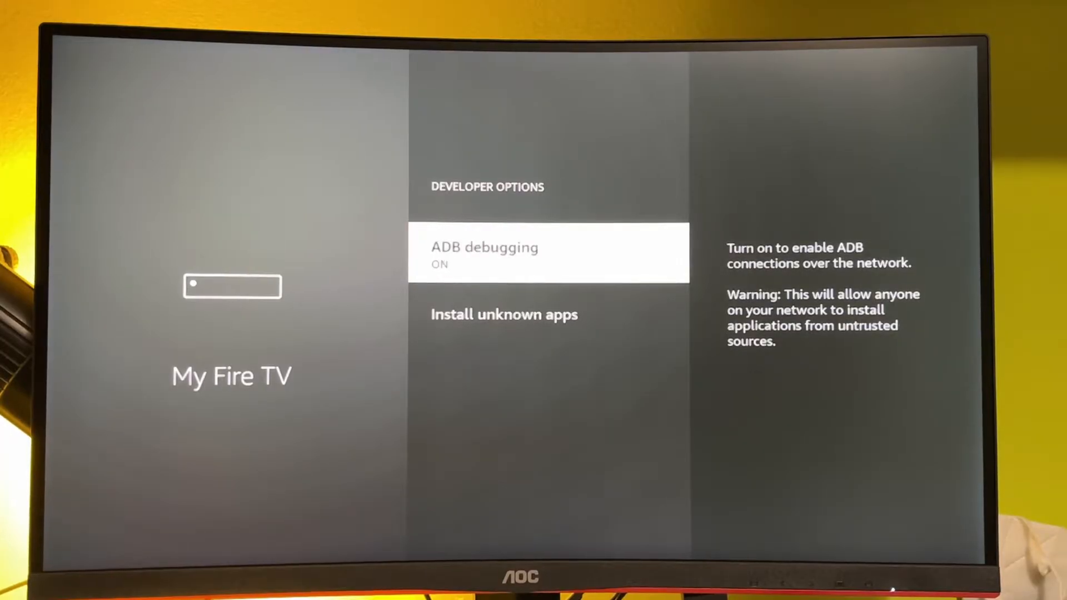
key("Down")
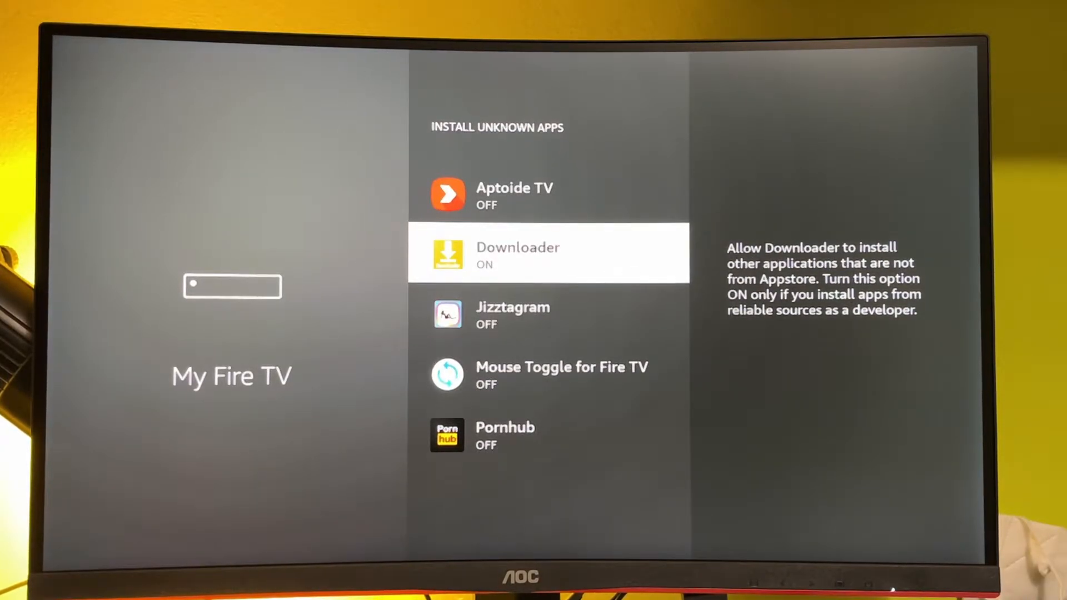
key("Back")
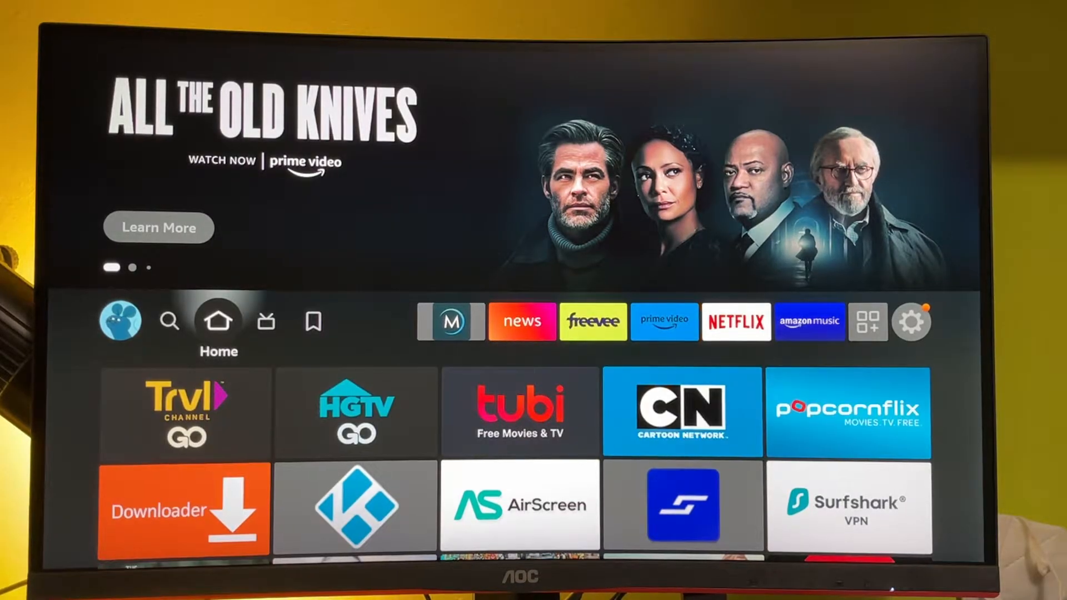
Step: Launch Downloader from the home screen and run a web search for 'aptoide tv'
left_click(184, 507)
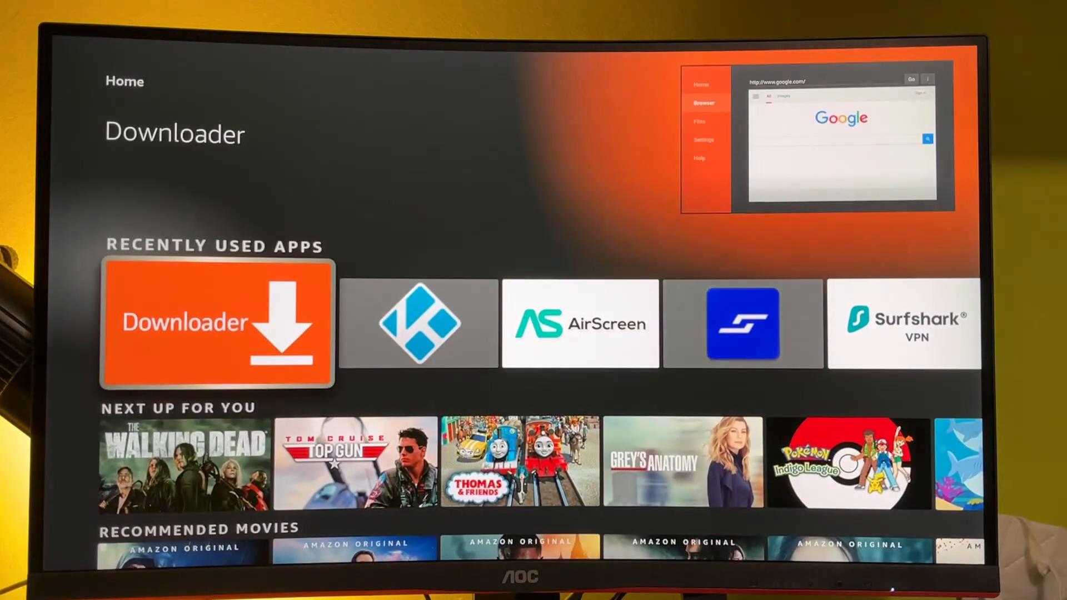
left_click(216, 322)
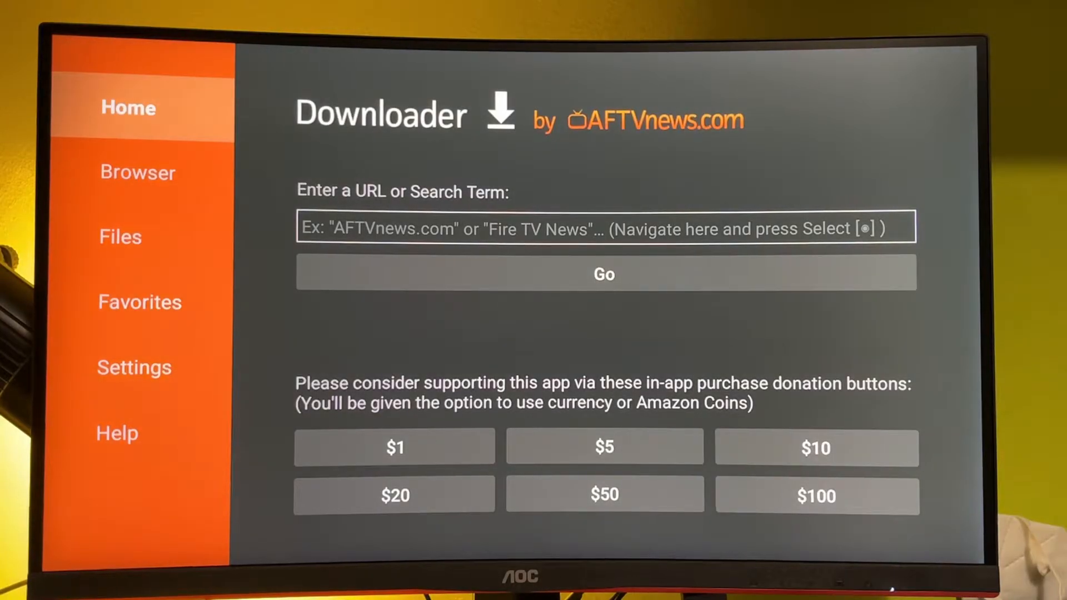
left_click(603, 227)
type("aptoide tv")
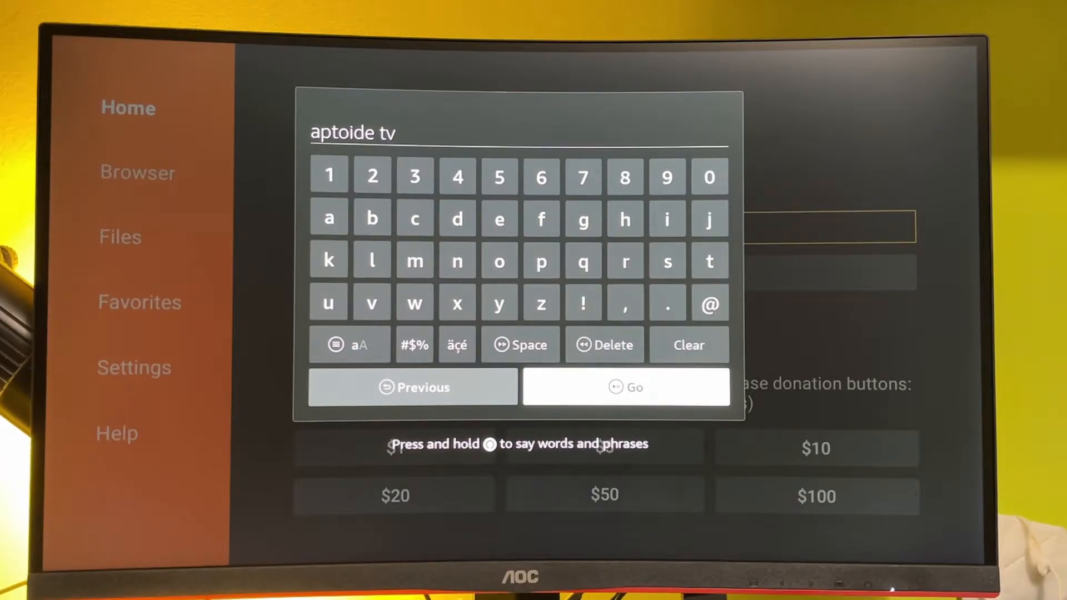
left_click(625, 386)
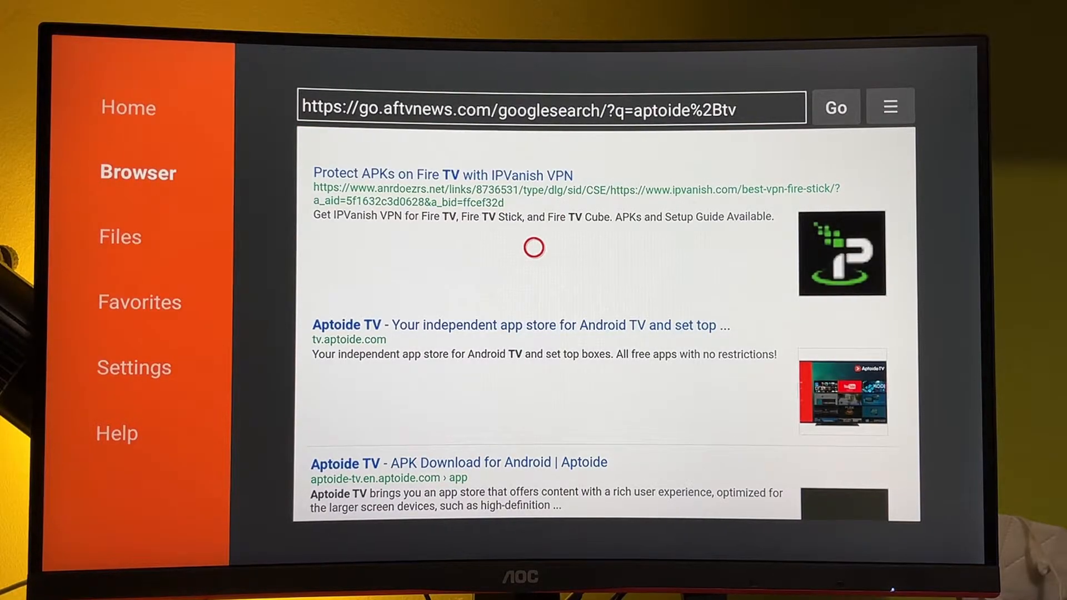
mouse_move(533, 365)
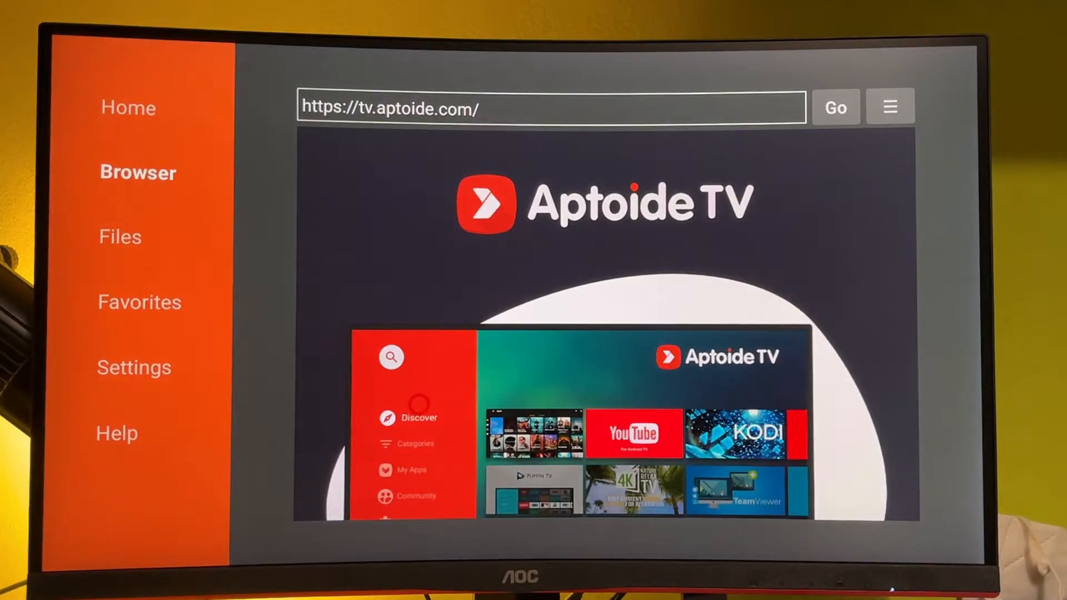
Step: On tv.aptoide.com, use the Download Aptoide TV button to fetch the installer
scroll("down", 3)
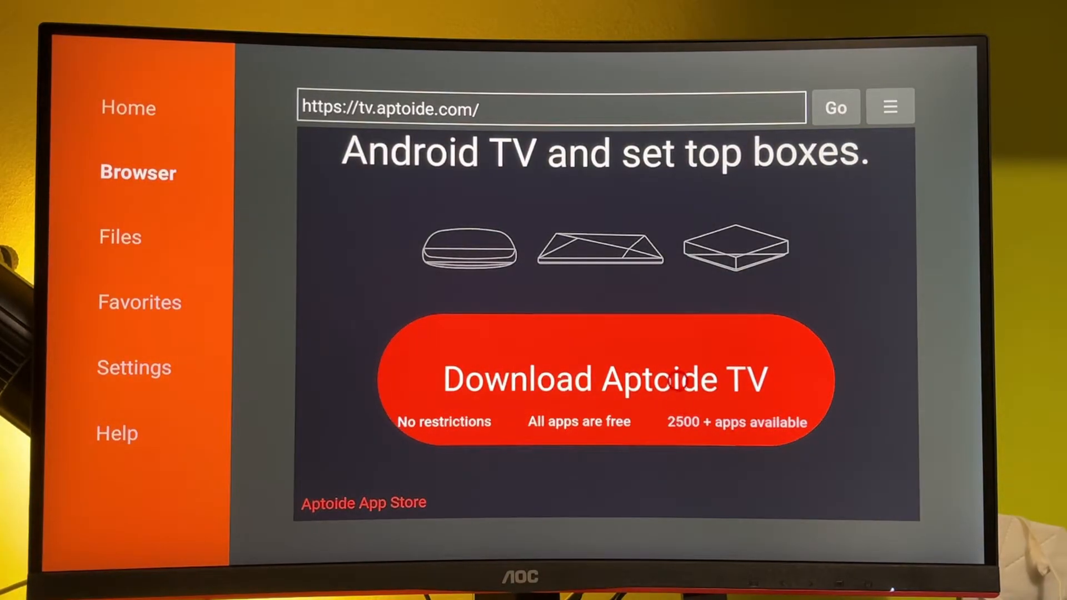
left_click(604, 379)
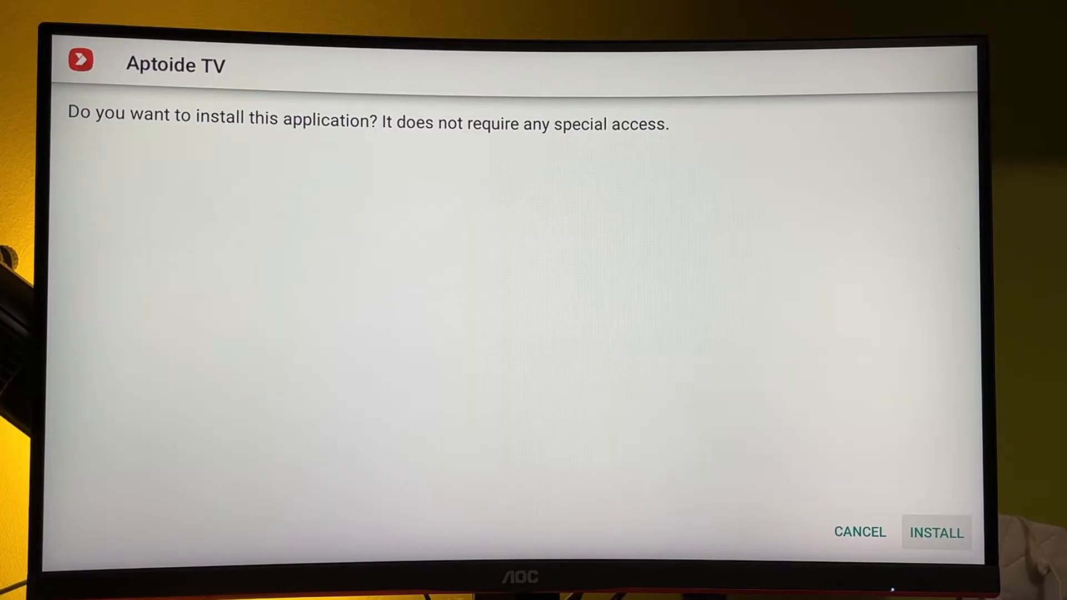
Step: Install Aptoide TV, then delete the downloaded installer file in Downloader
left_click(936, 533)
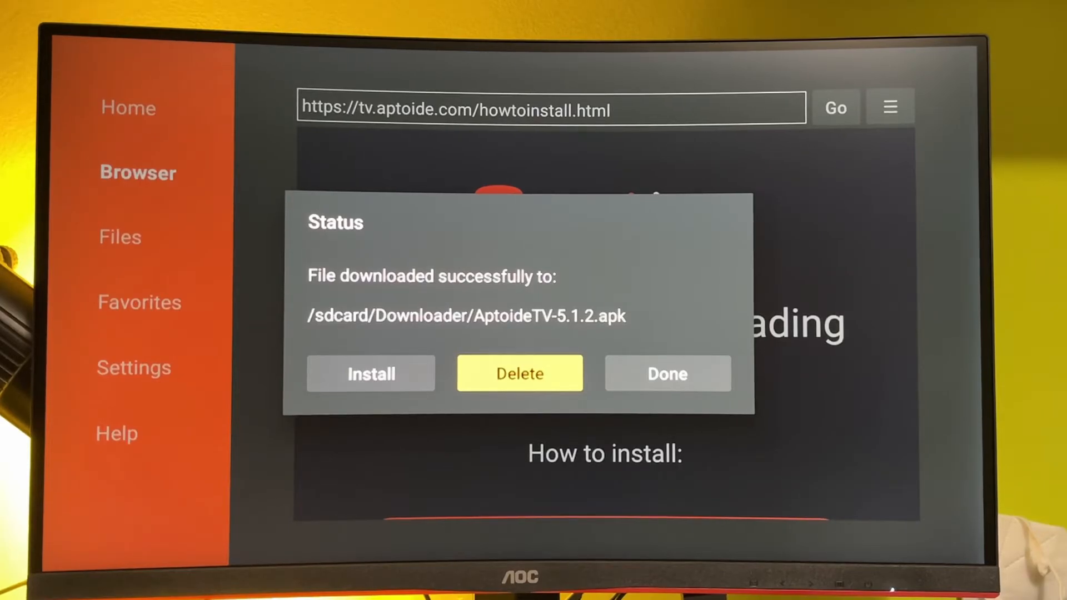
left_click(666, 374)
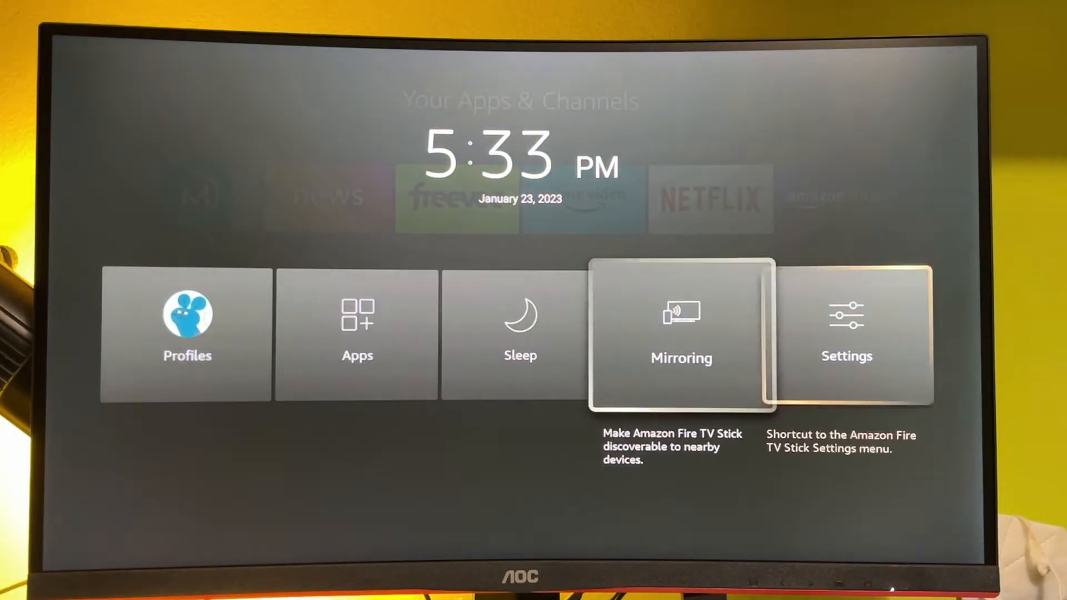
Step: In My Fire TV > Developer options, allow Aptoide TV to install unknown apps
left_click(846, 333)
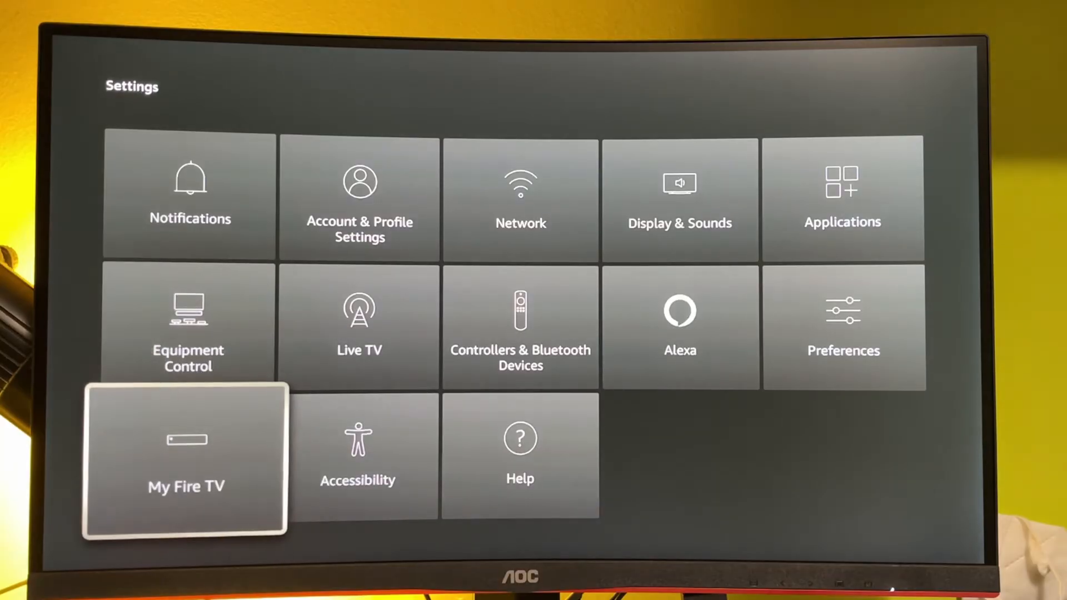
left_click(185, 457)
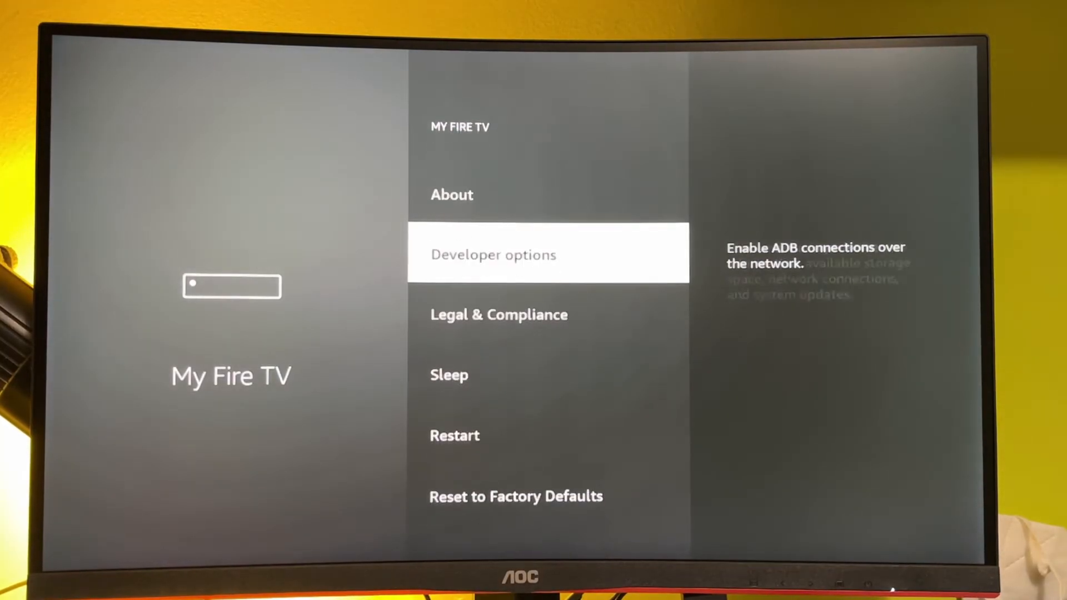
left_click(548, 254)
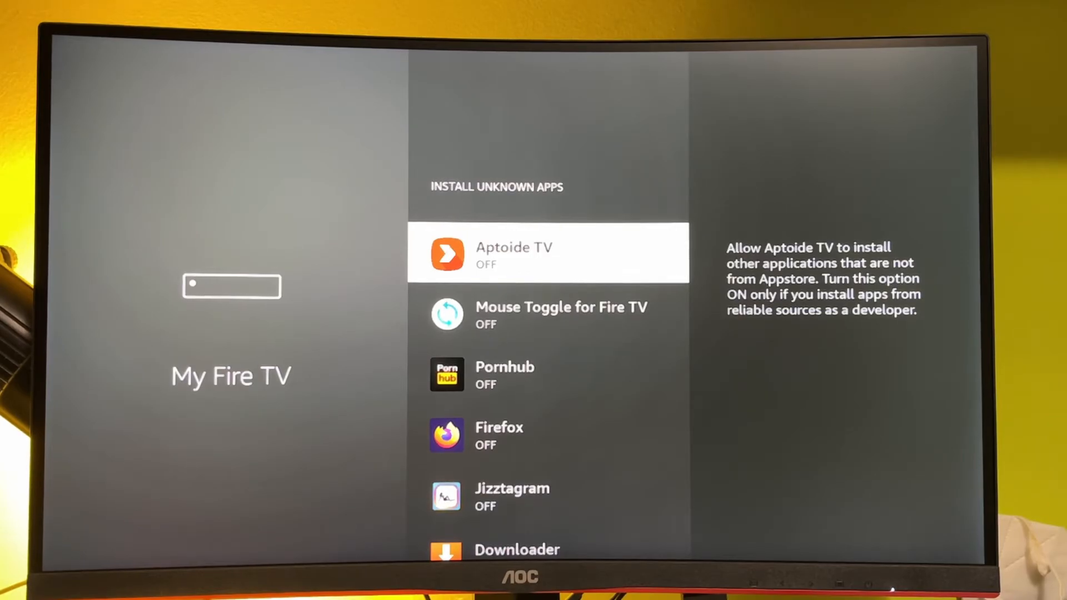
left_click(546, 253)
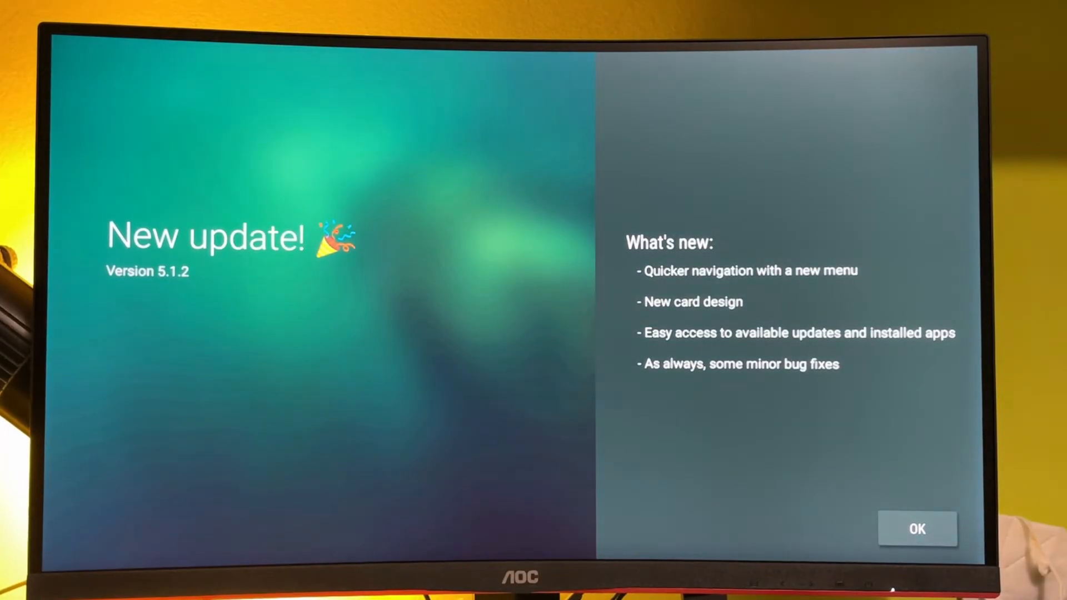
Step: Dismiss the version 5.1.2 update notes and allow access to photos, media and files
left_click(916, 529)
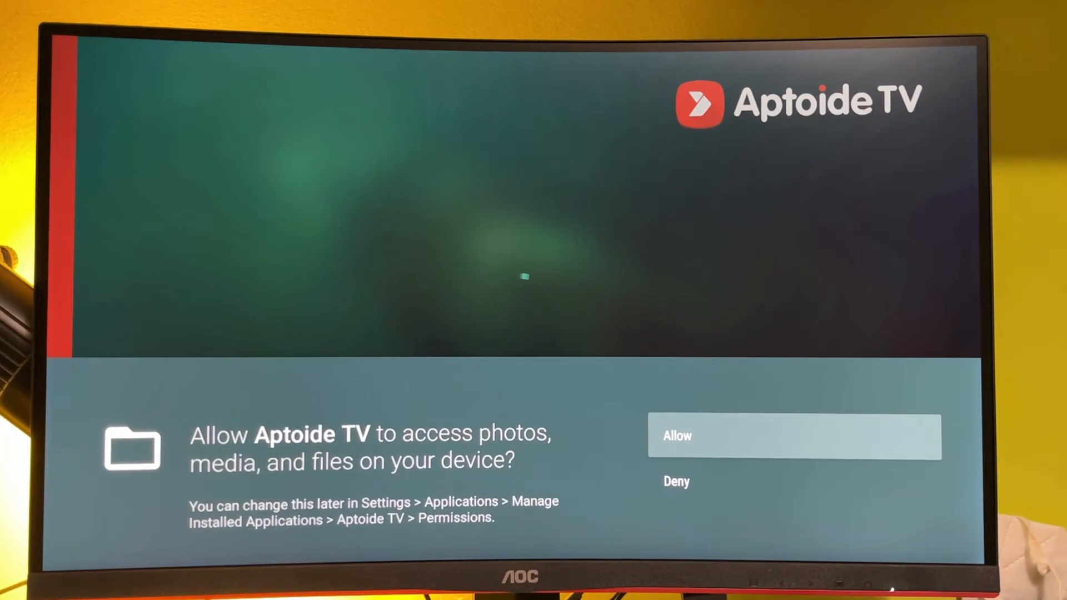
left_click(795, 435)
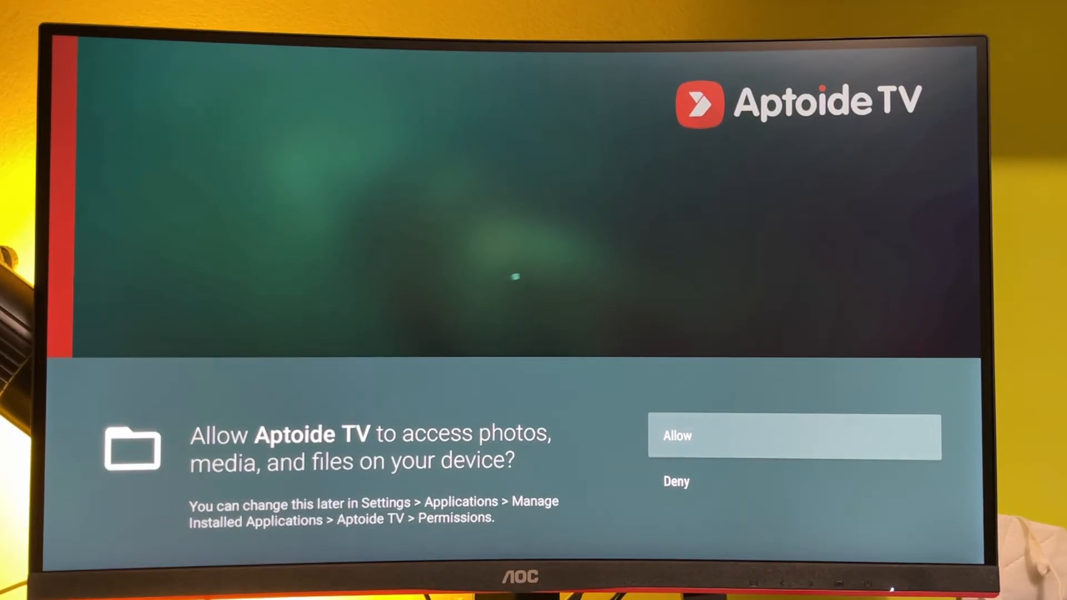
left_click(795, 435)
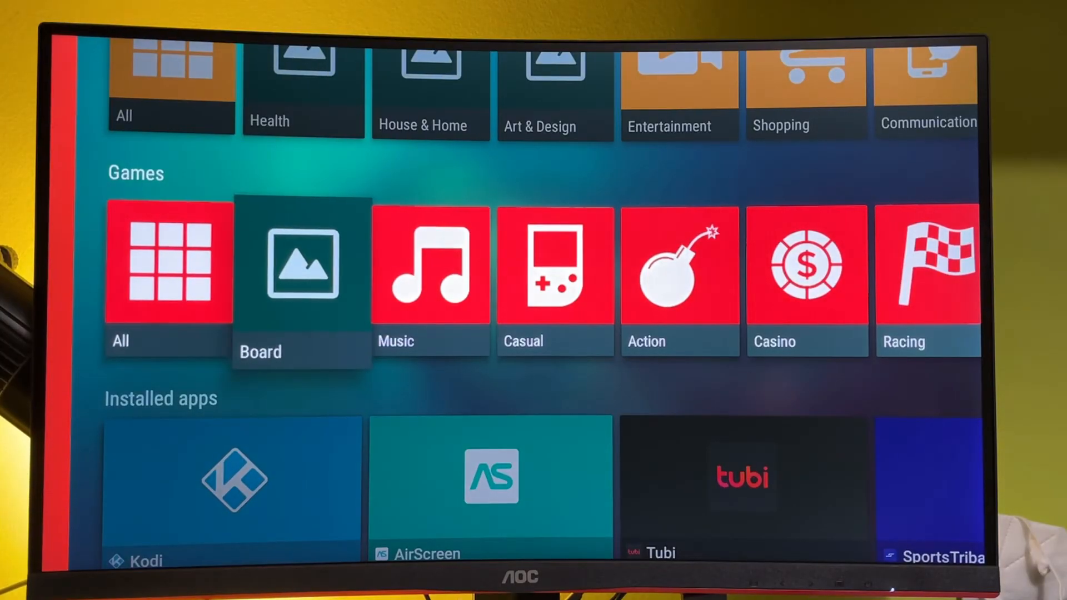
key("Right")
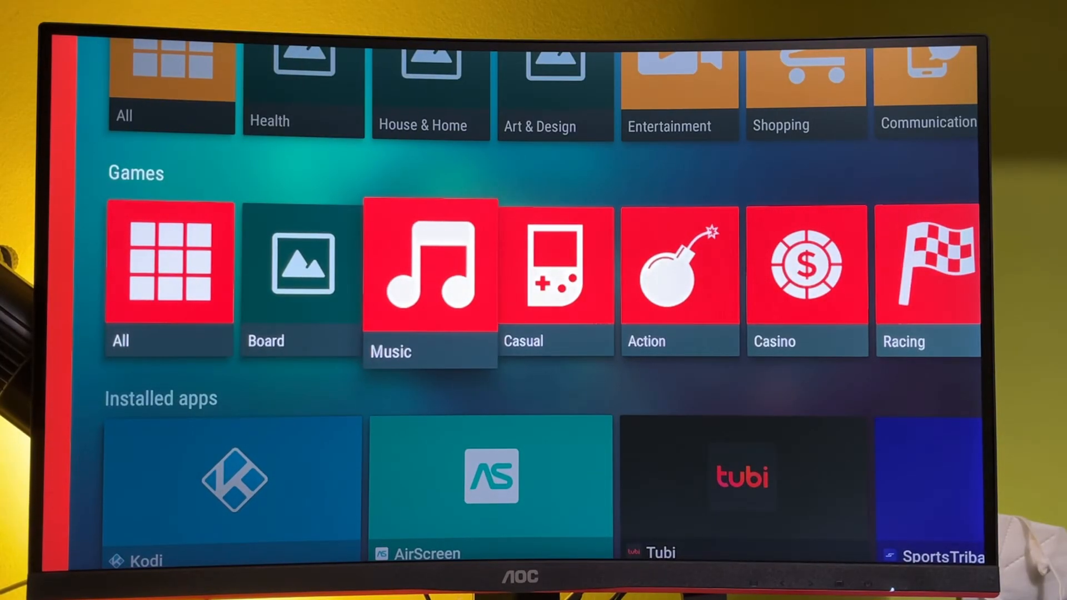
scroll("down", 3)
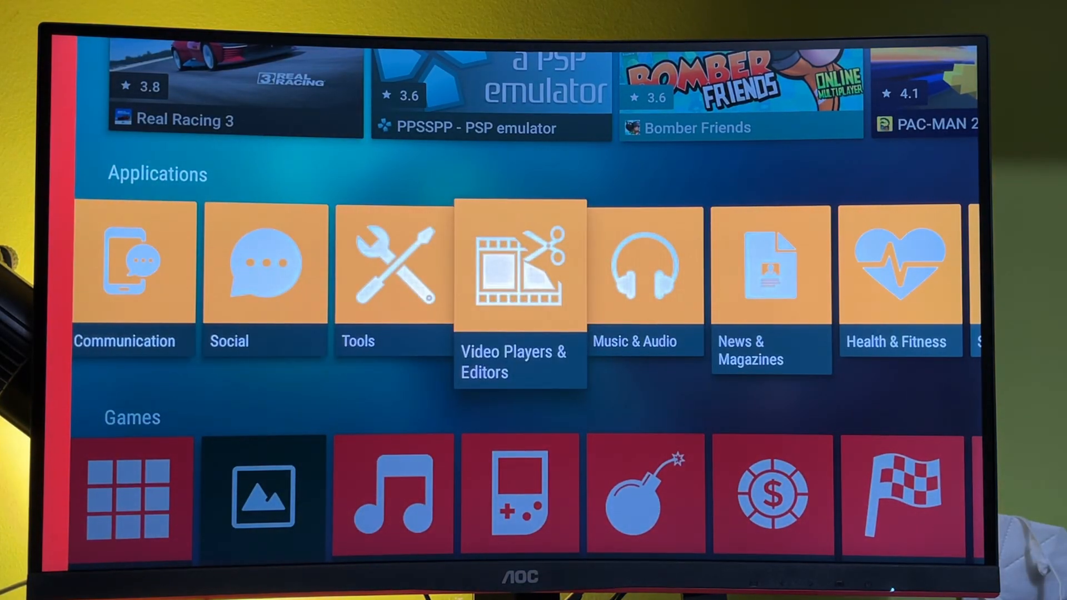
scroll("right", 3)
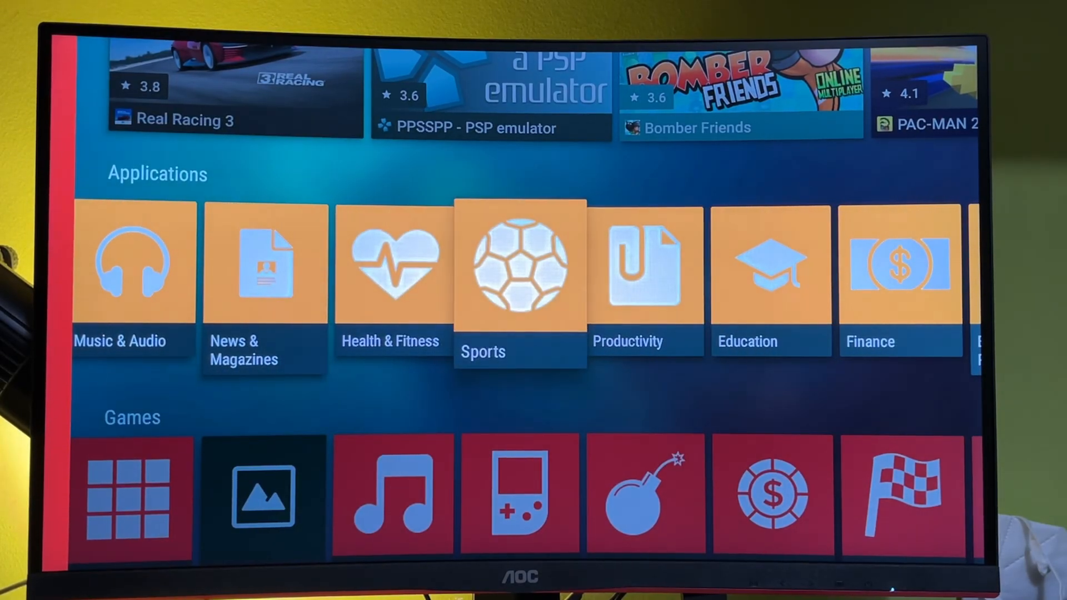
scroll("down", 3)
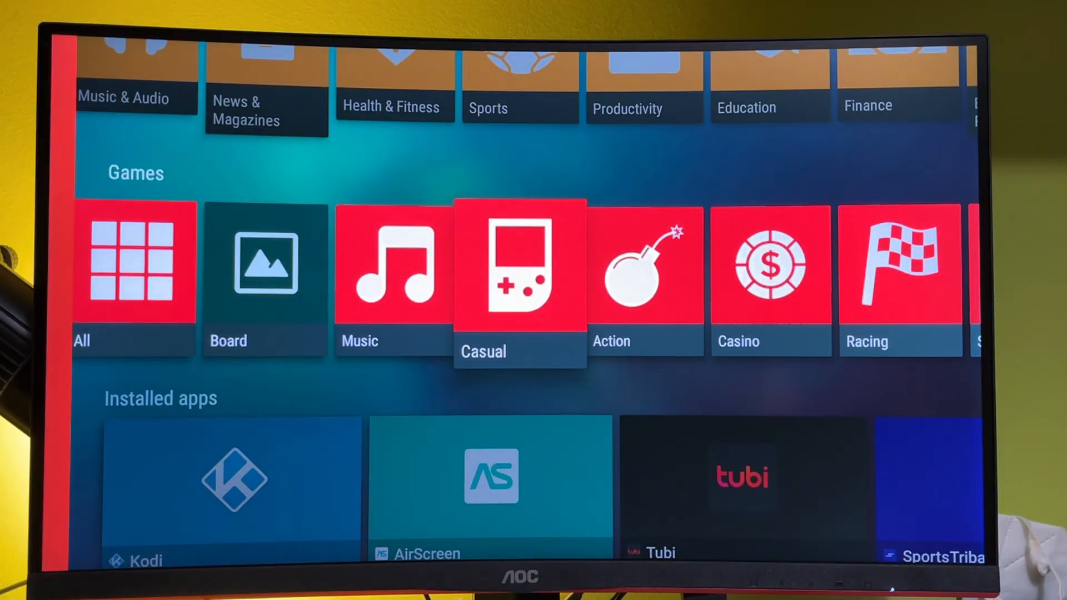